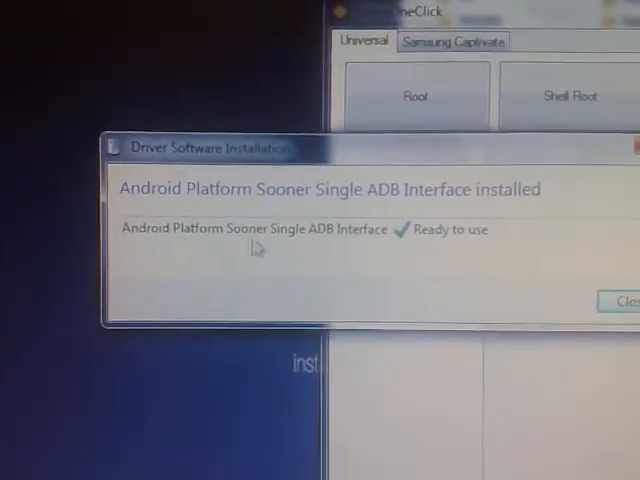
- Close the Driver Software Installation notice for the Android ADB interface driver
click(620, 301)
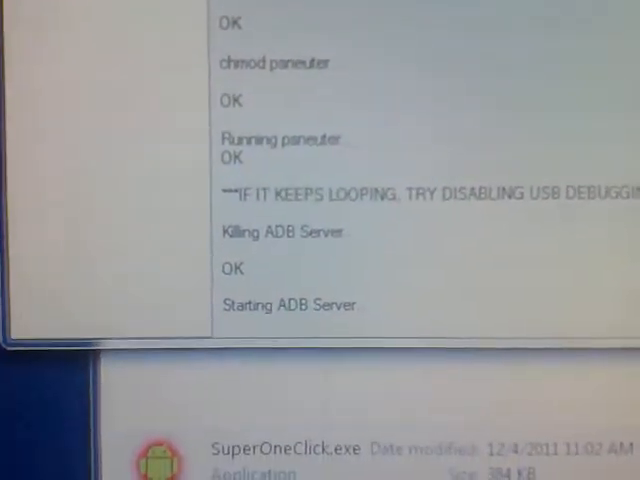
- Scroll the Root log while su and Superuser.apk are pushed to the phone
scroll(down, 3)
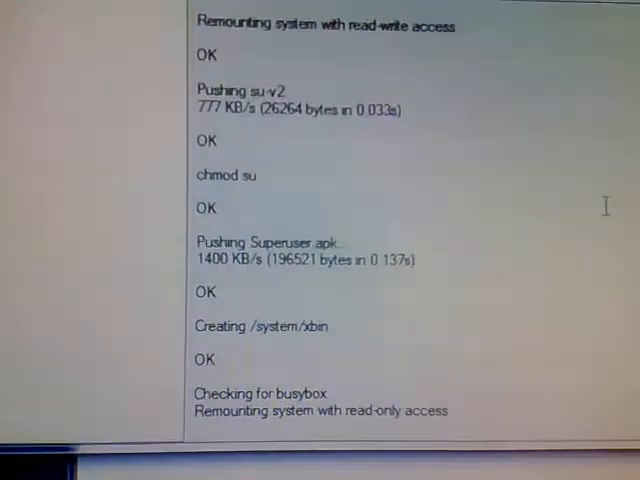
scroll(down, 3)
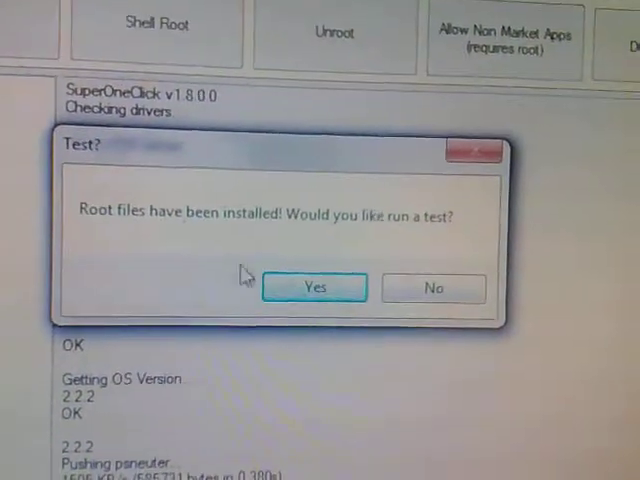
- Accept the su root test, then decline the donation request on the Rooted! dialog
click(314, 287)
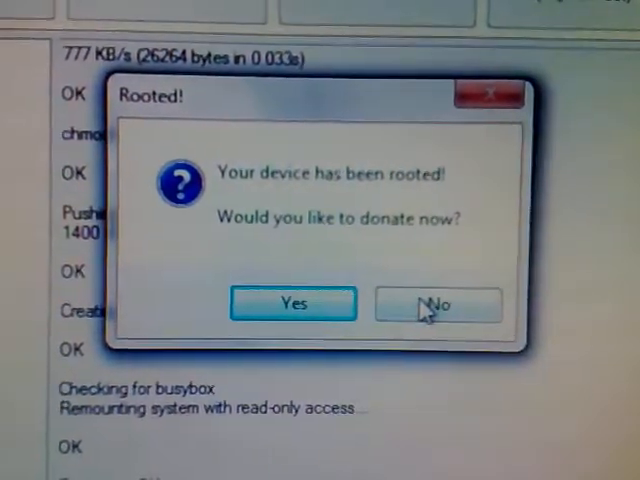
click(436, 305)
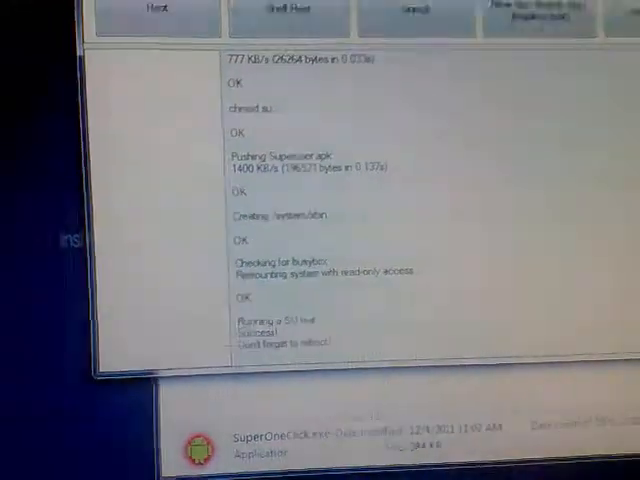